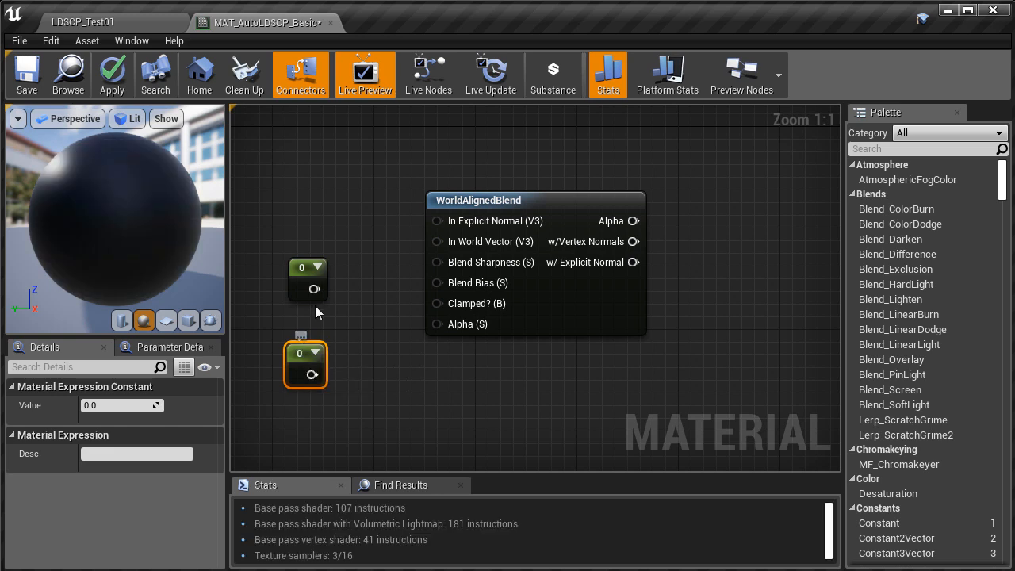
- Wire constants into WorldAlignedBlend to blend grass and dirt, then view the landscape level
drag(314, 289, 437, 262)
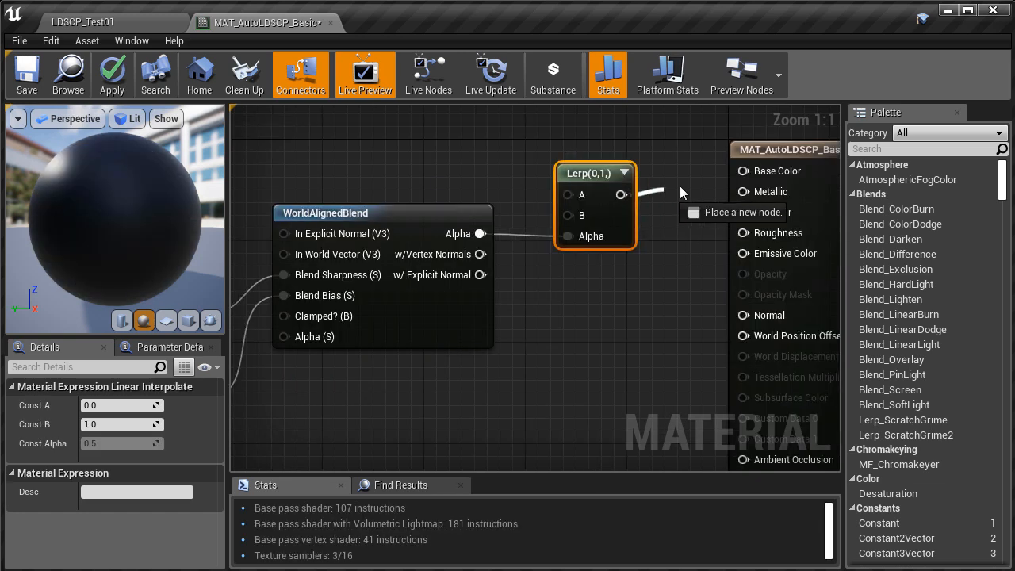
click(83, 21)
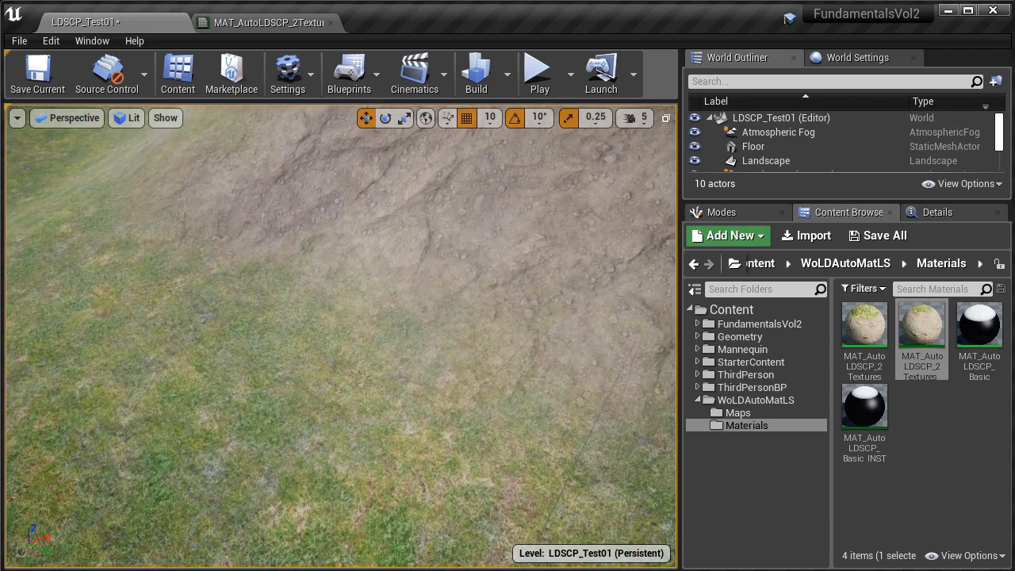
- Inspect the Edge_Tiling and Edge_Intensity noise nodes in the auto landscape material graph
click(262, 22)
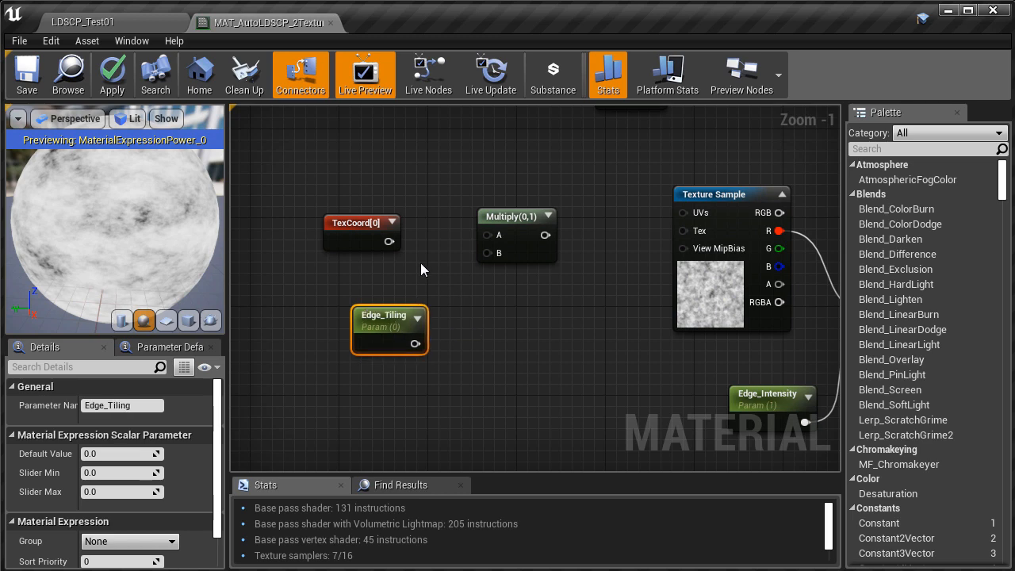
click(554, 230)
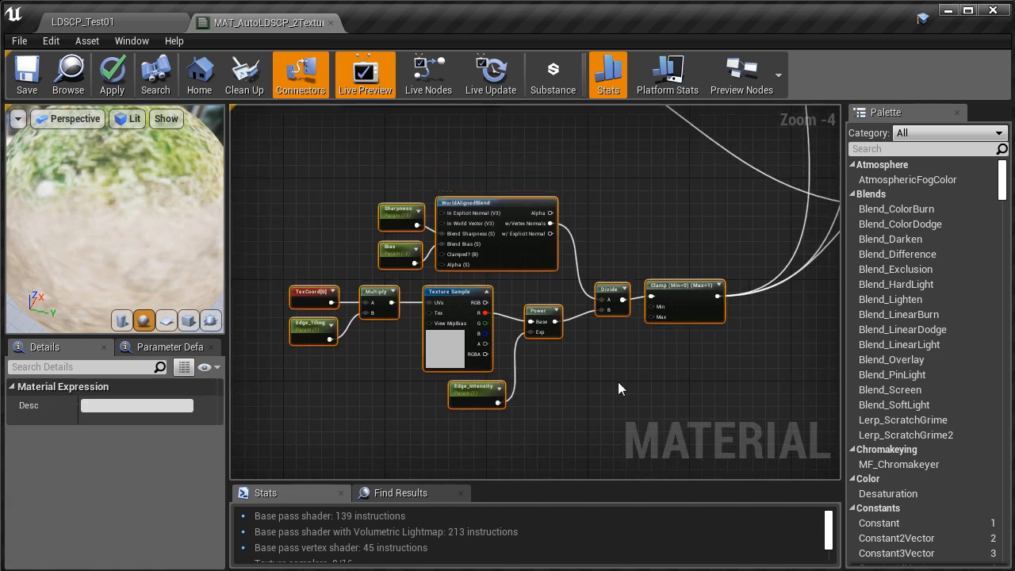
scroll(up, 3)
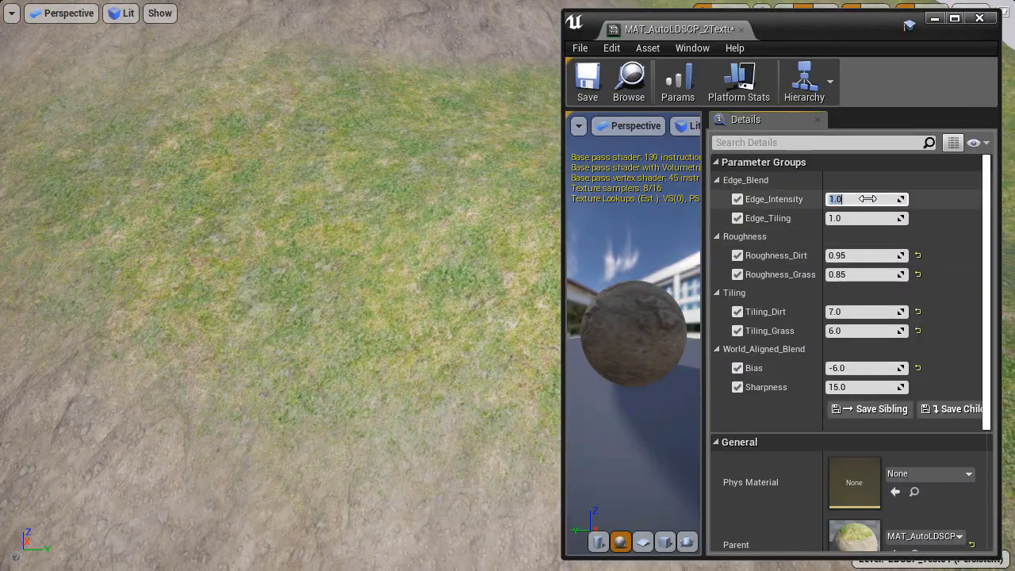
- Raise Edge_Intensity, set Dirt_Albedo to T_Rock_Slate_D, and choose a warm pale yellow tint
text(2.0)
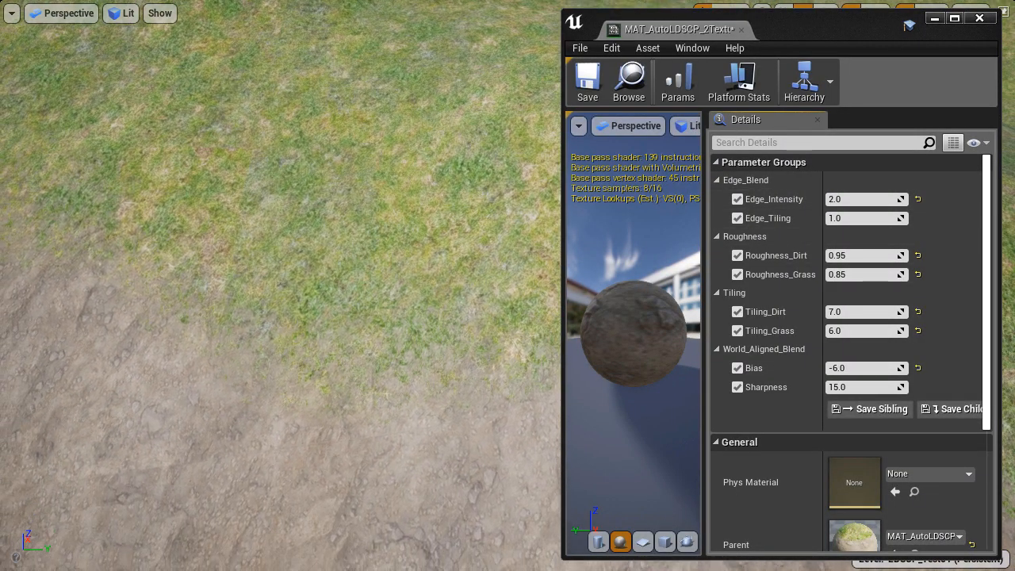
triple_click(860, 199)
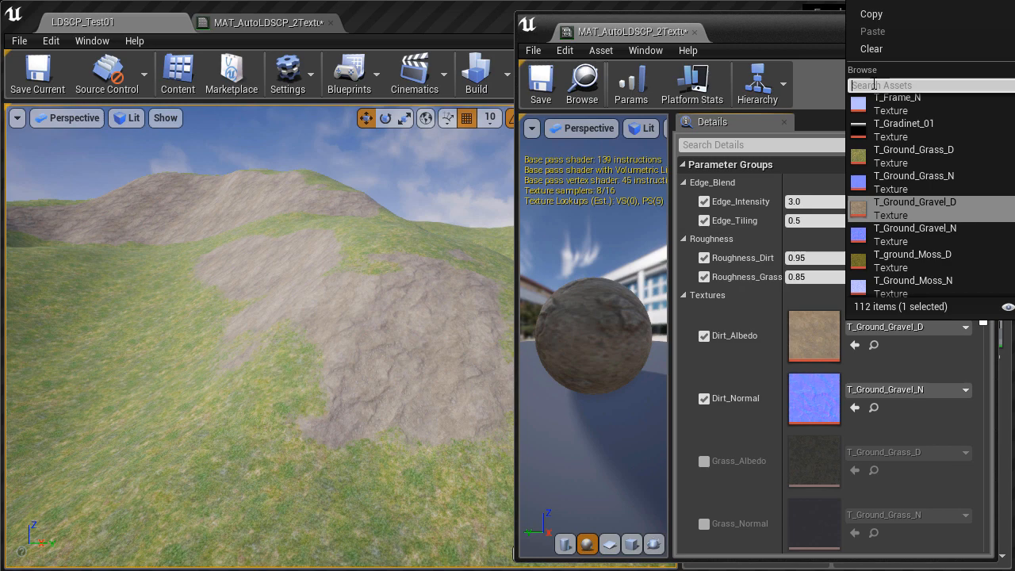
text(rock)
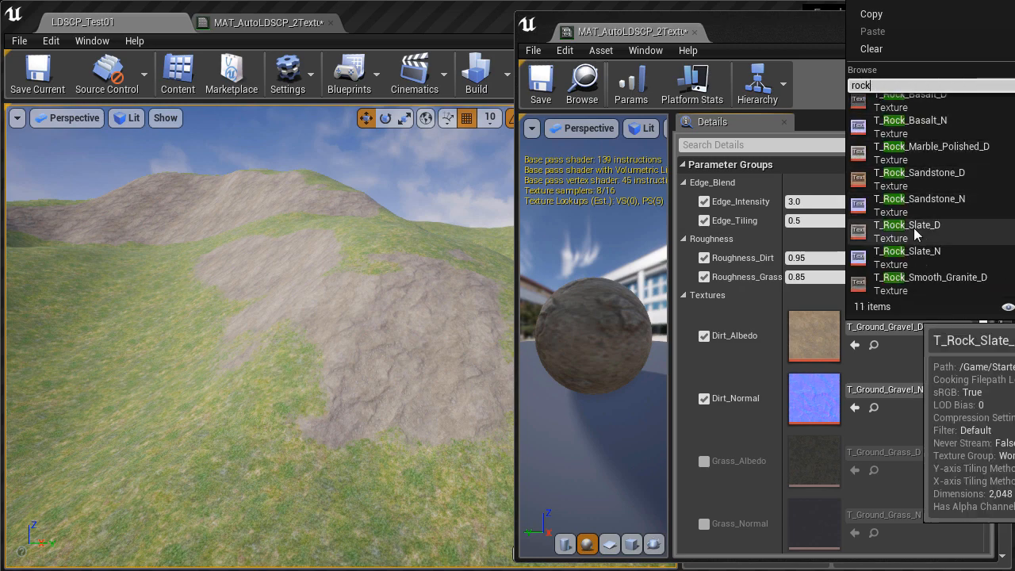
click(906, 225)
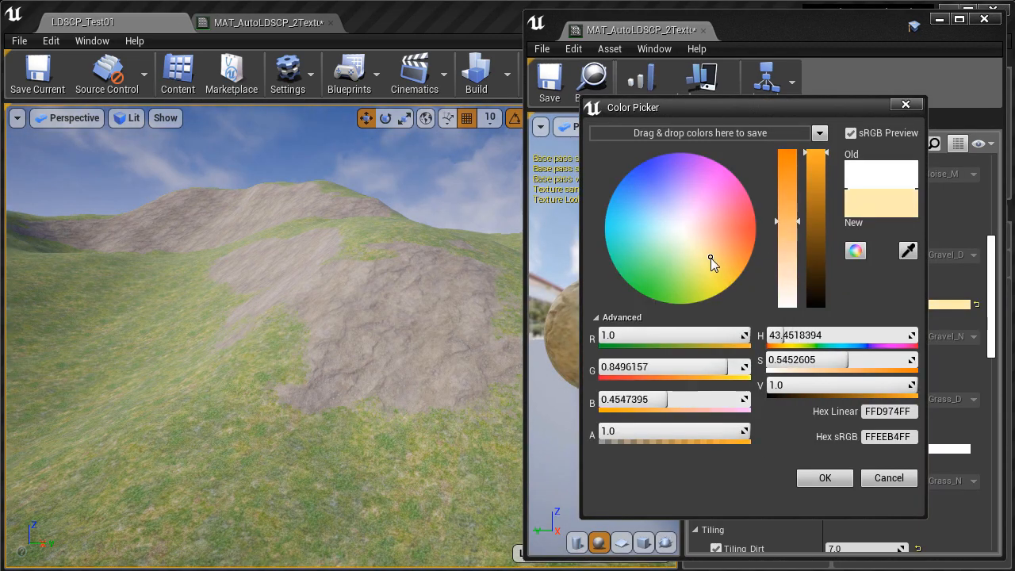
click(700, 222)
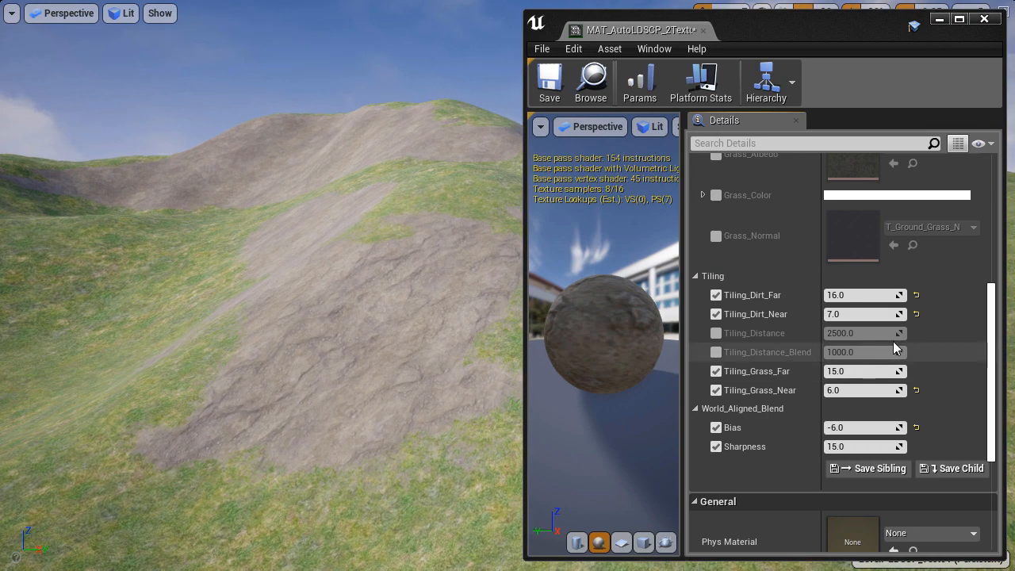
- Enable the Tiling_Distance and Tiling_Distance_Blend overrides on the material instance
triple_click(860, 314)
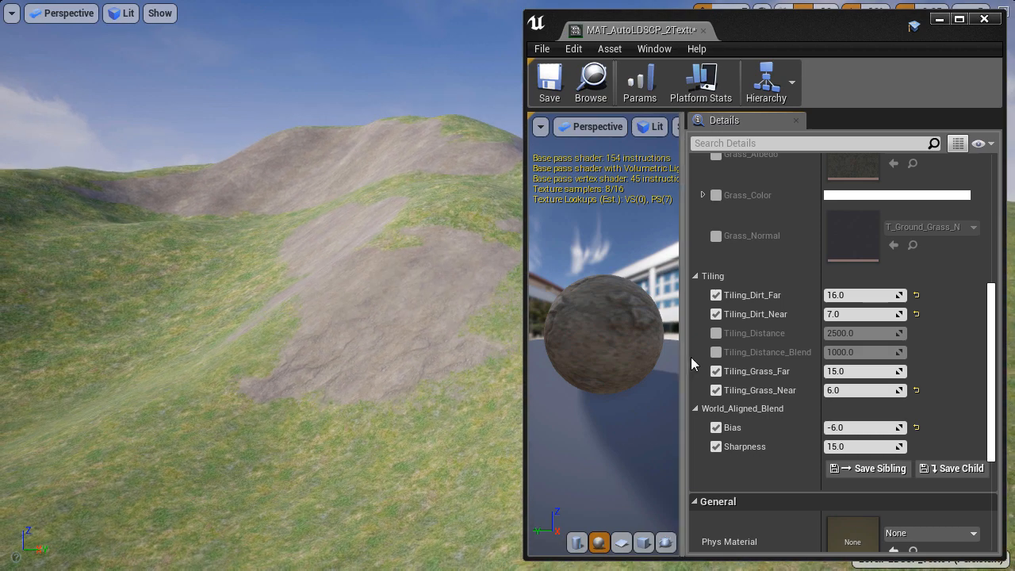
click(715, 332)
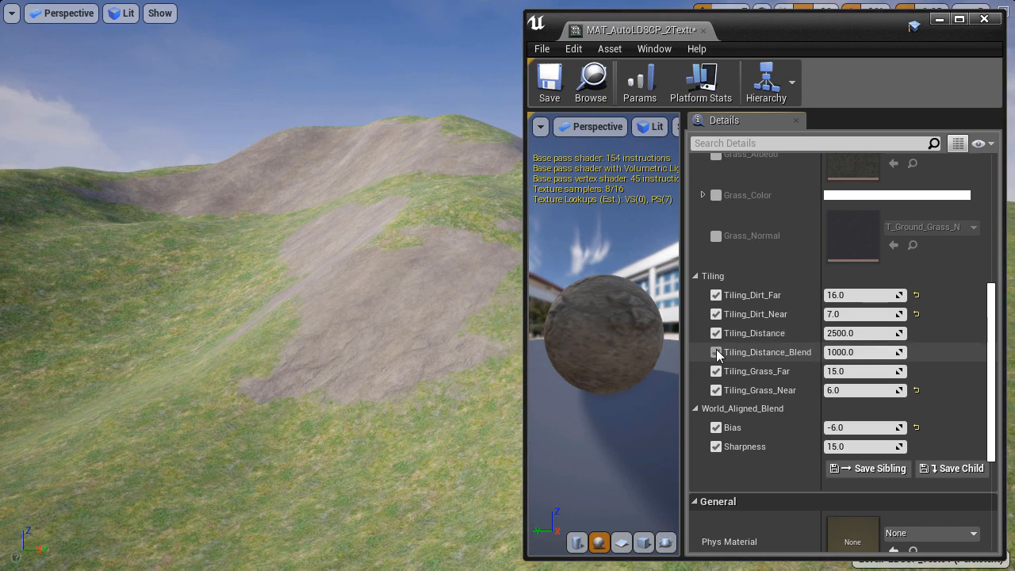
click(715, 352)
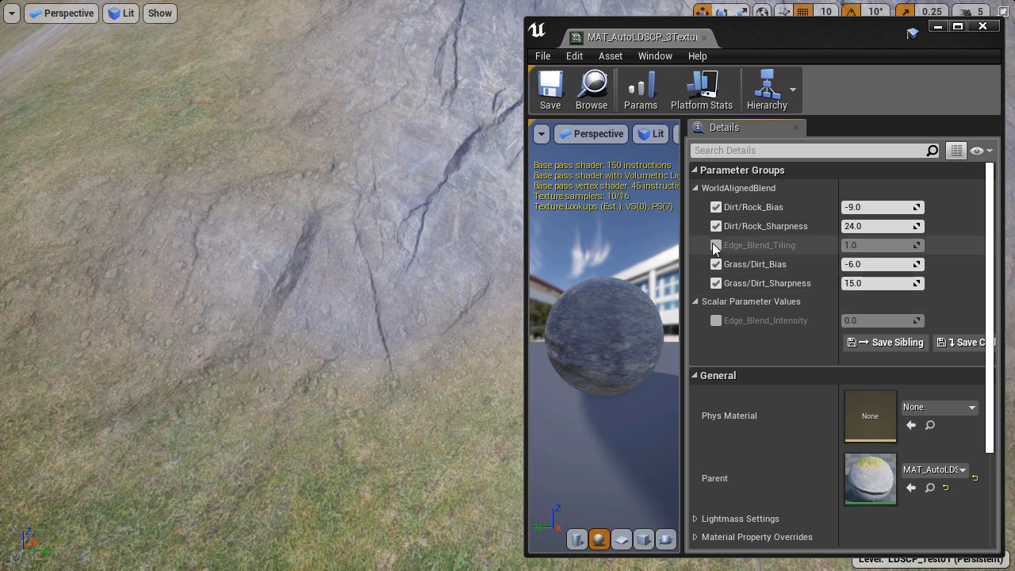
- Enable Edge_Blend_Tiling and toggle Edge_Blend_Intensity off and on to compare rock edges
click(716, 244)
text(1.5)
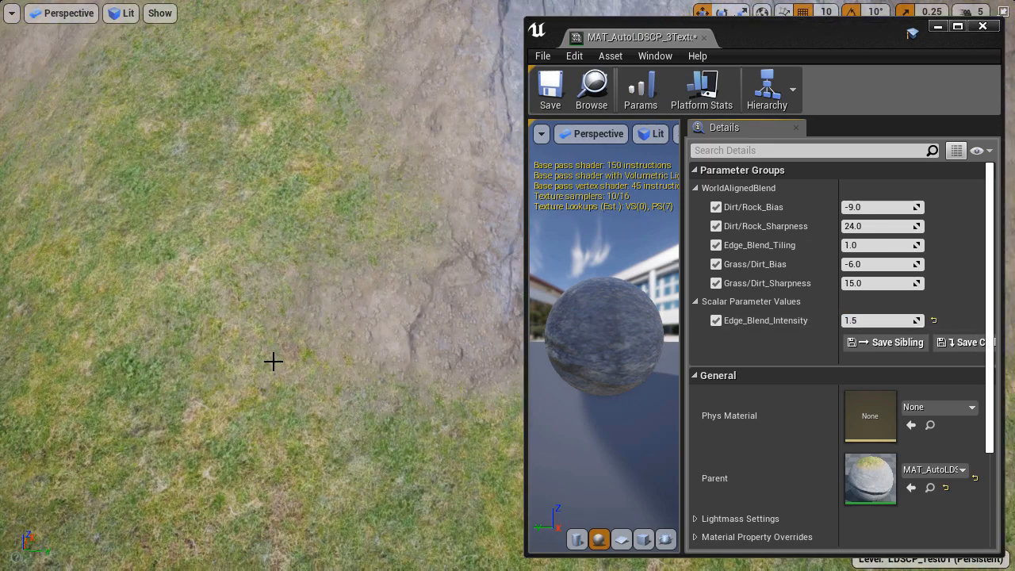
click(715, 320)
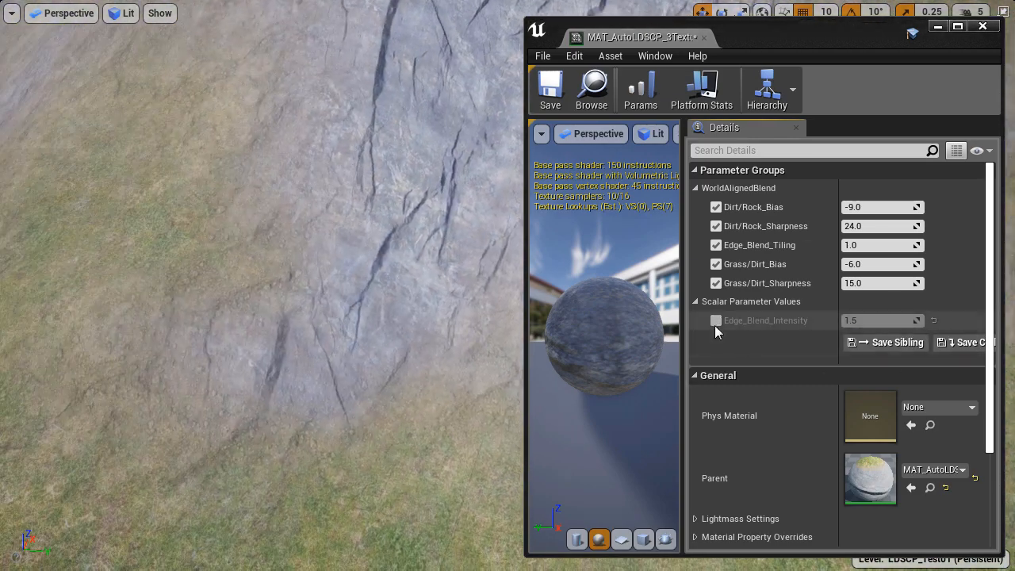
click(716, 320)
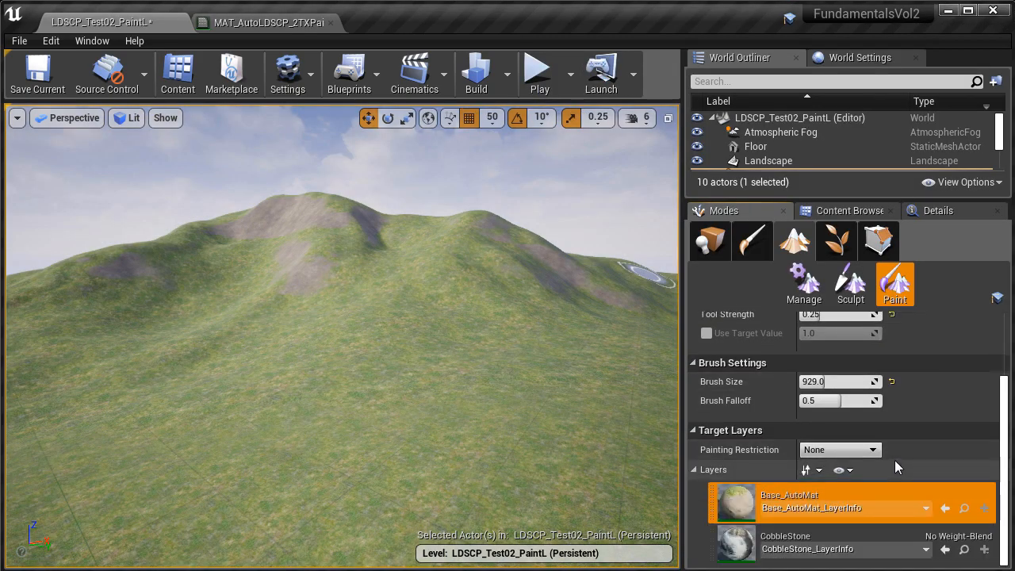
- Open the MAT_AutoLDSCP_wHeight instance on the LDSCP_Test03_Height level
click(825, 542)
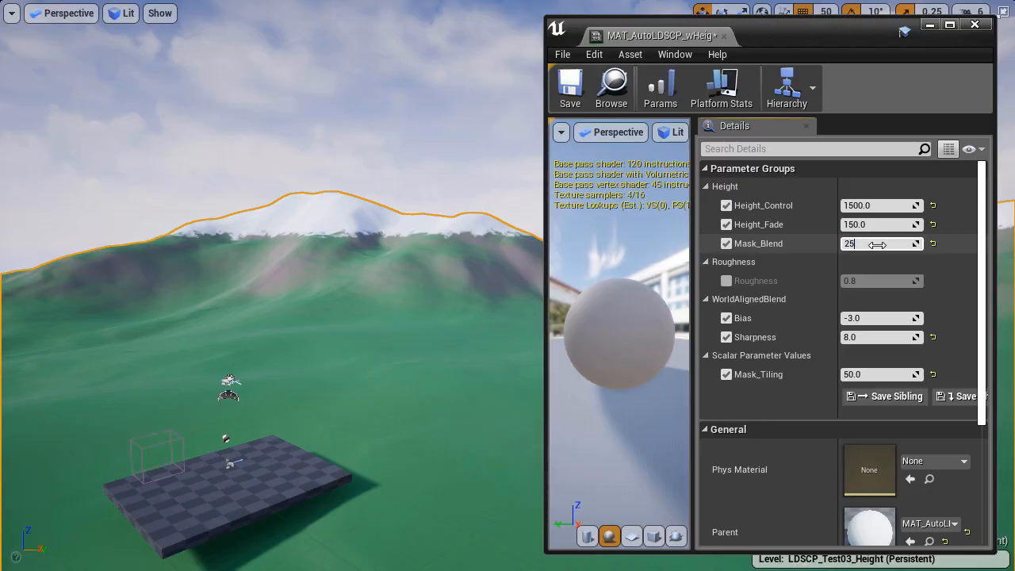
- Set Mask_Blend to 1000 and drag Height_Control down from 1500 to 1000
text(1000.0)
click(882, 224)
text(500)
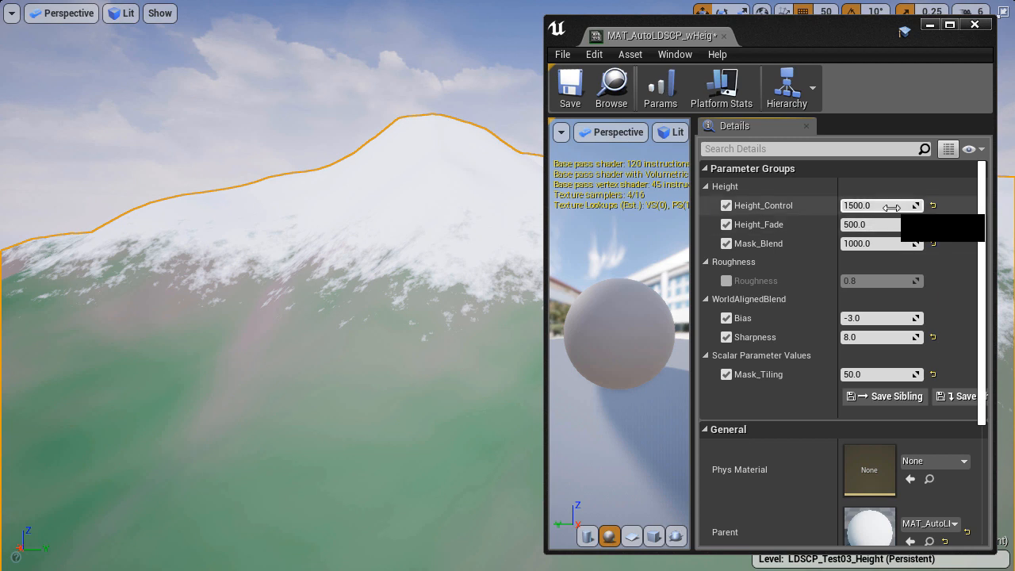
drag(879, 205, 856, 205)
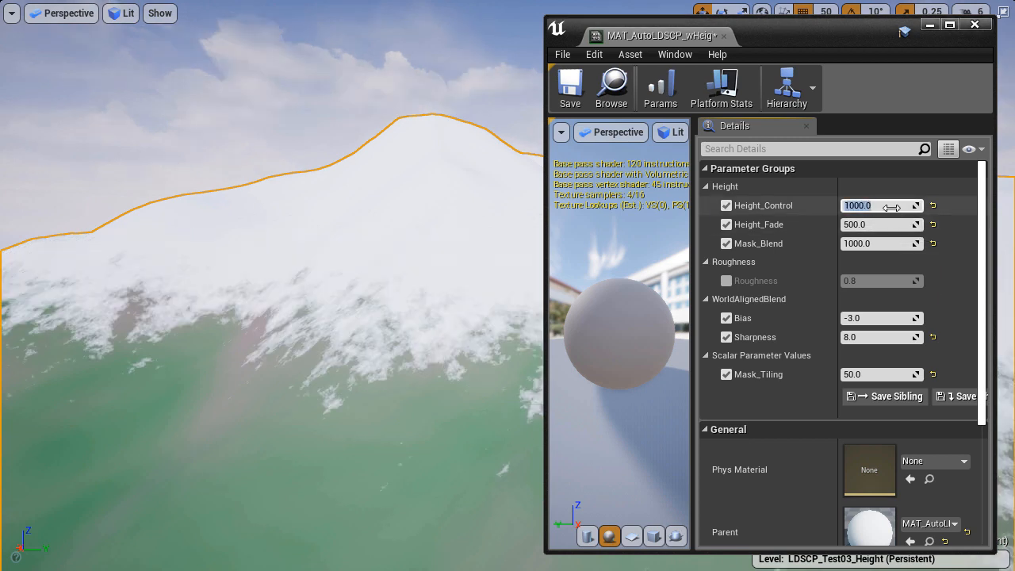